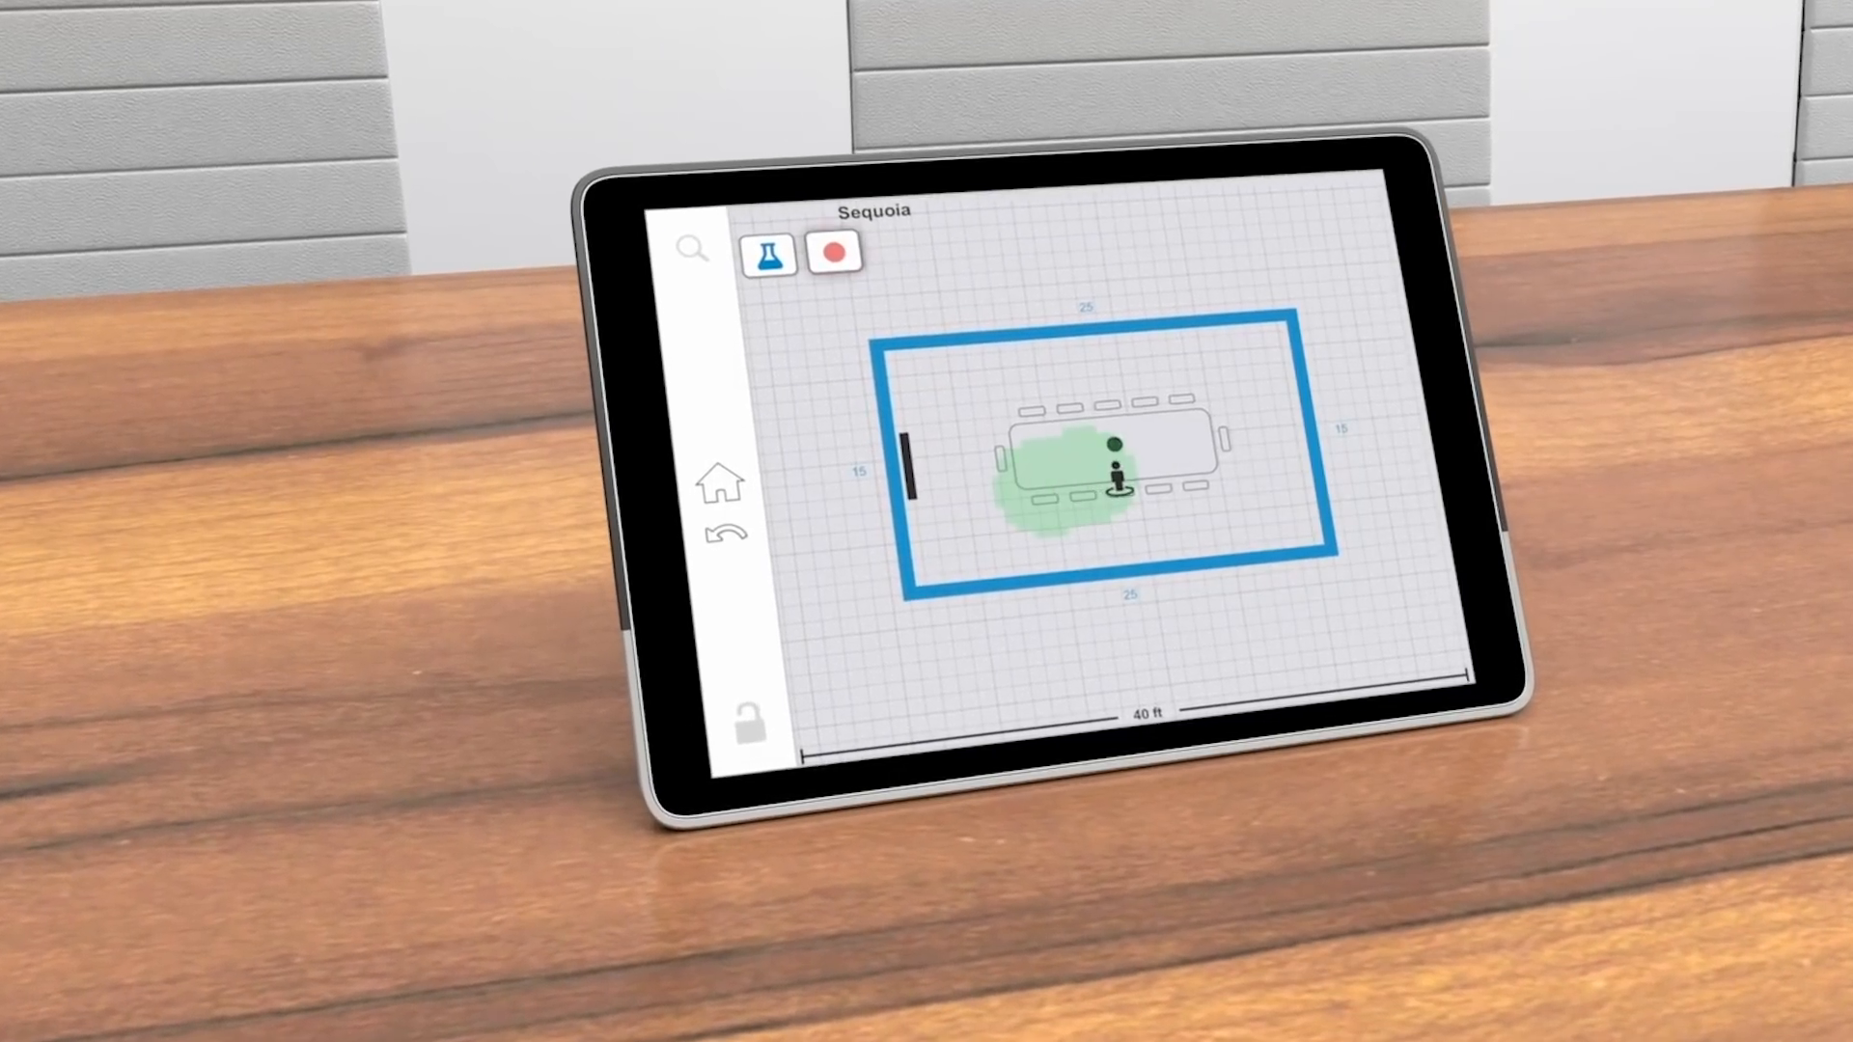
# Step: Leave the Sequoia coverage map and return to the home screen of app tiles
pyautogui.moveTo(1115, 474); pyautogui.dragTo(1276, 484)
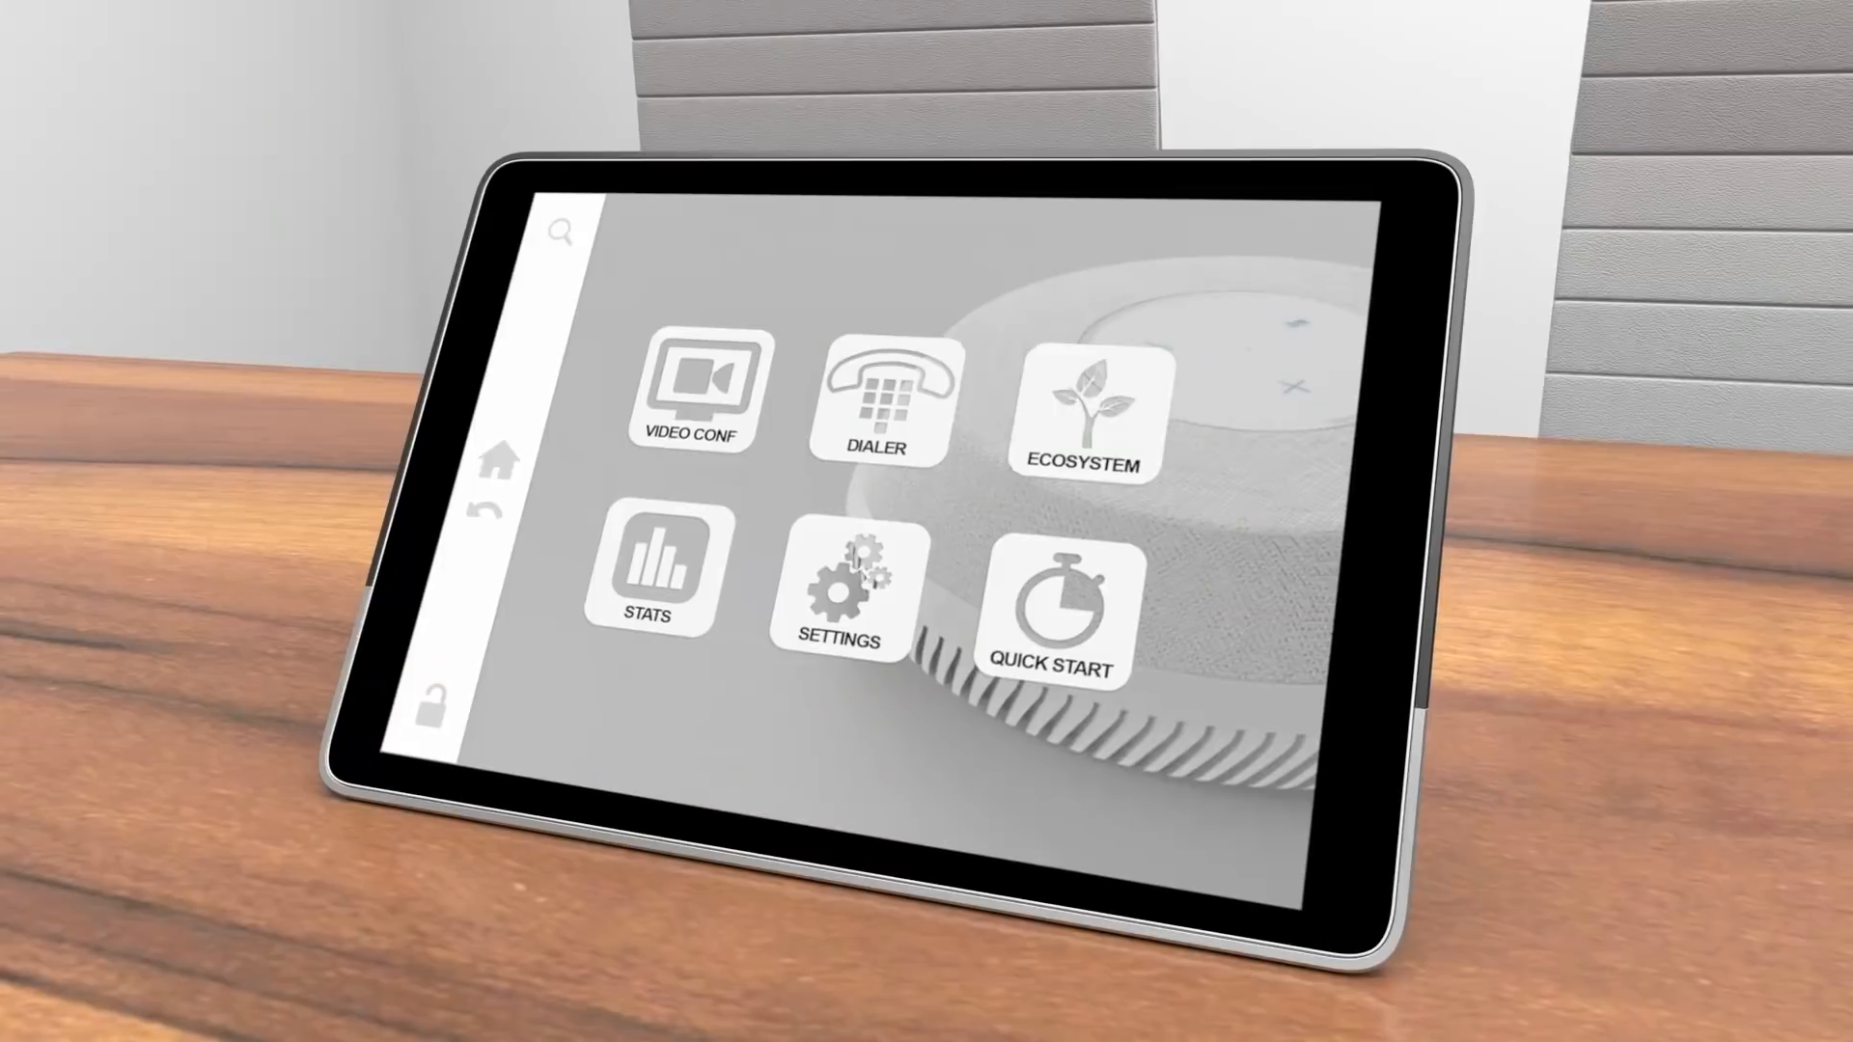
# Step: Open the STATS performance view, which shows the TABLE - Sequoia device warning
pyautogui.click(1085, 411)
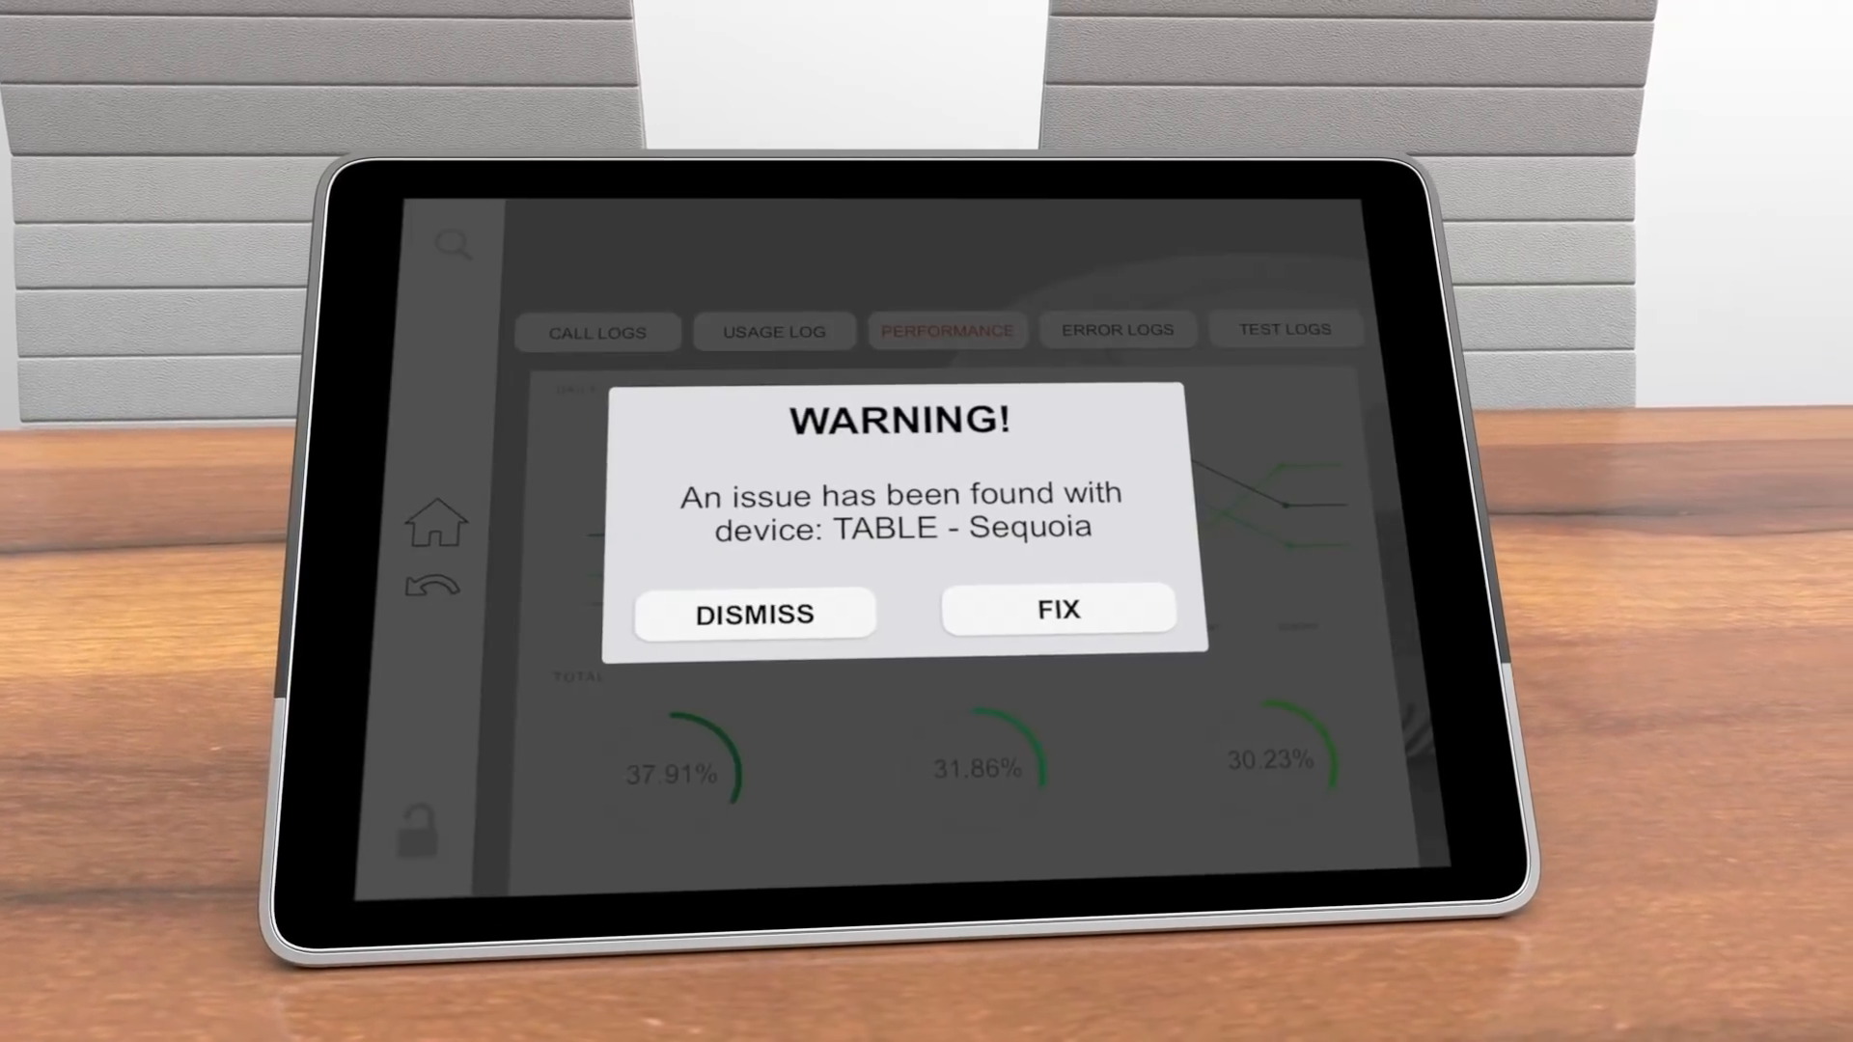
# Step: Respond to the TABLE - Sequoia warning and start the 12:00 PM Strategy Meeting (ID 249-537-429)
pyautogui.click(1058, 610)
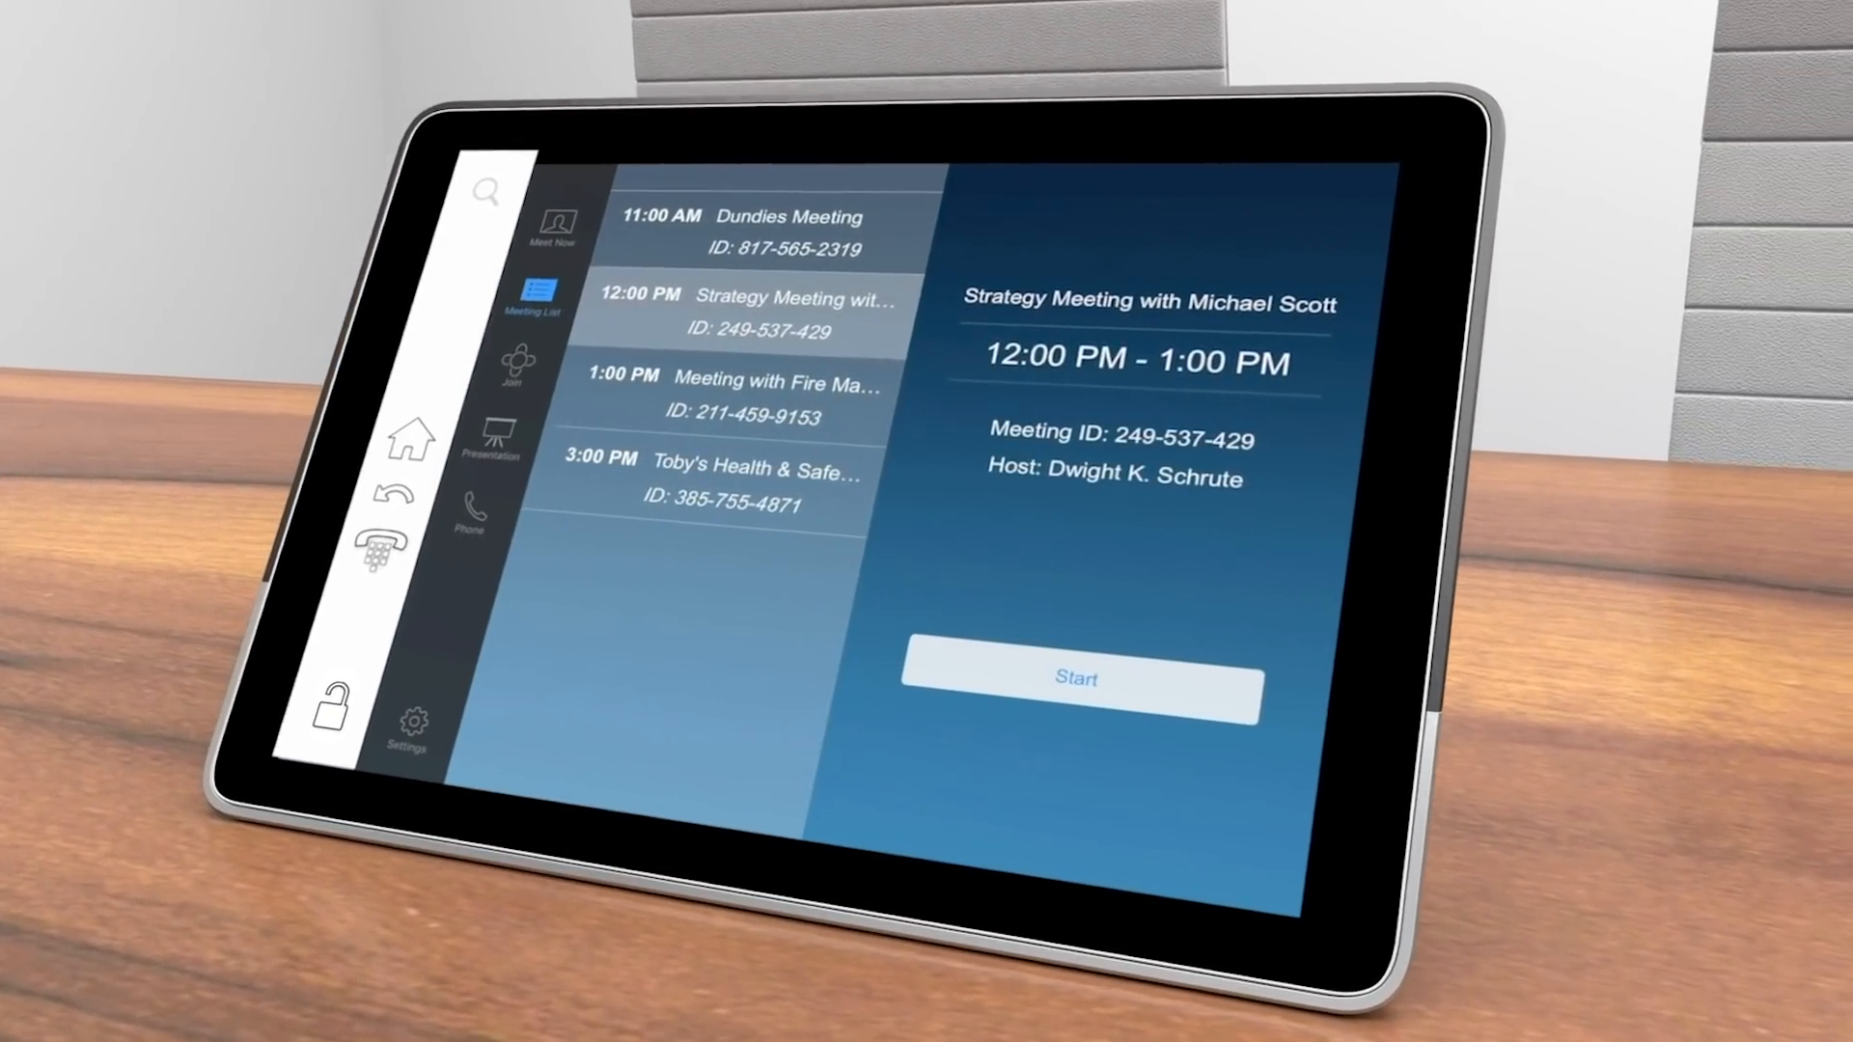
pyautogui.click(1075, 678)
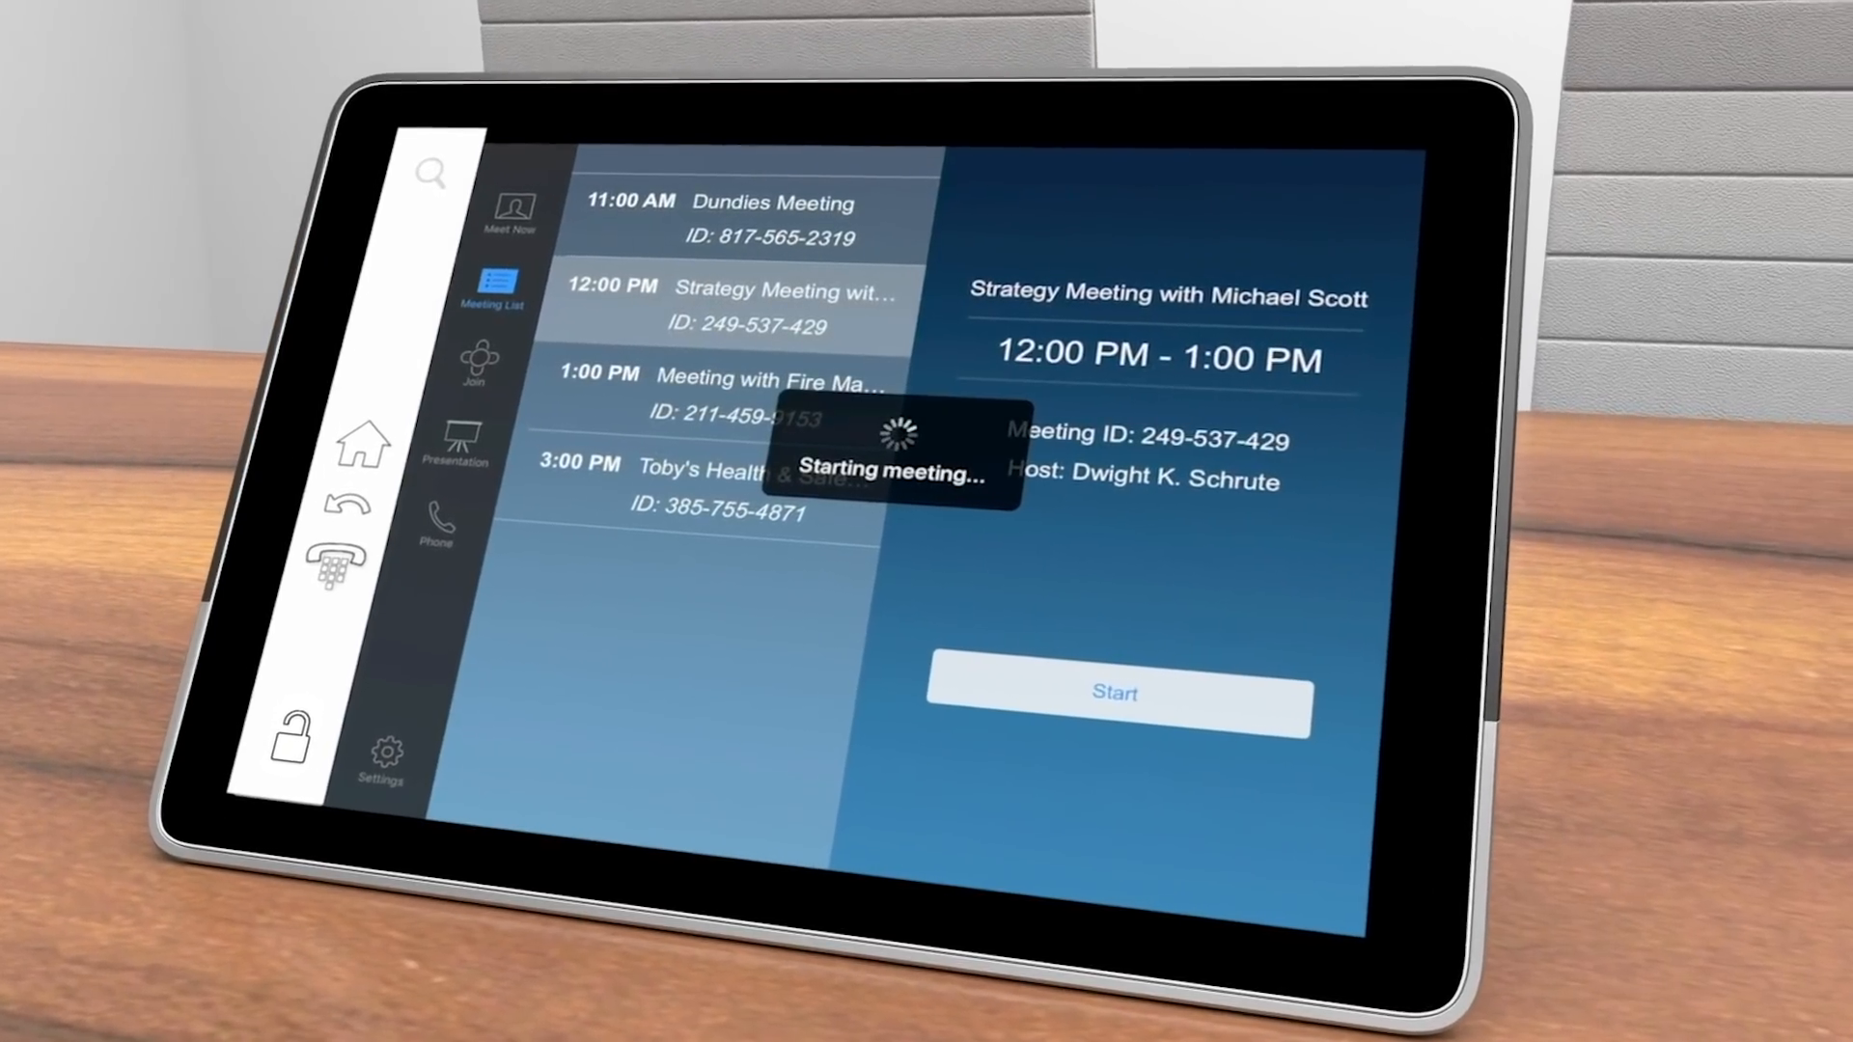